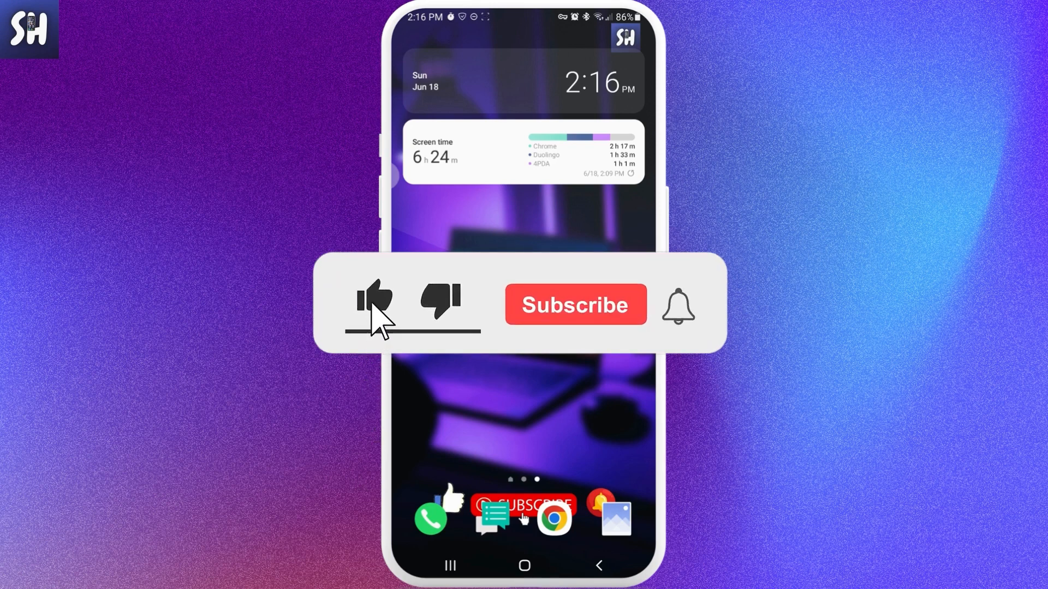
Step: Launch Chrome from the Android home screen and load m.facebook.com
{"action": "left_click", "coordinate": [574, 304]}
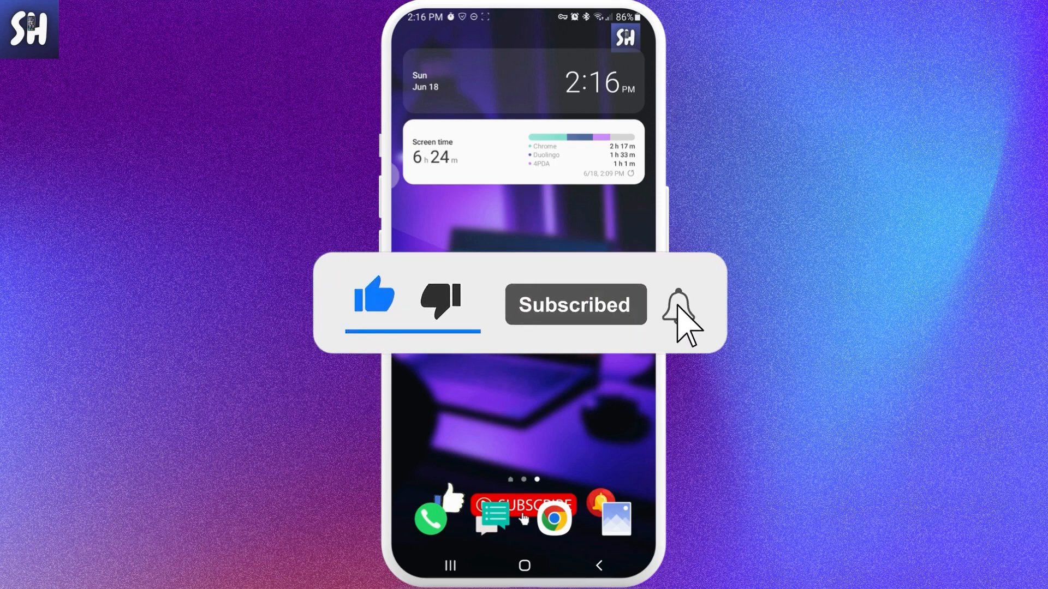
{"action": "left_click", "coordinate": [675, 304]}
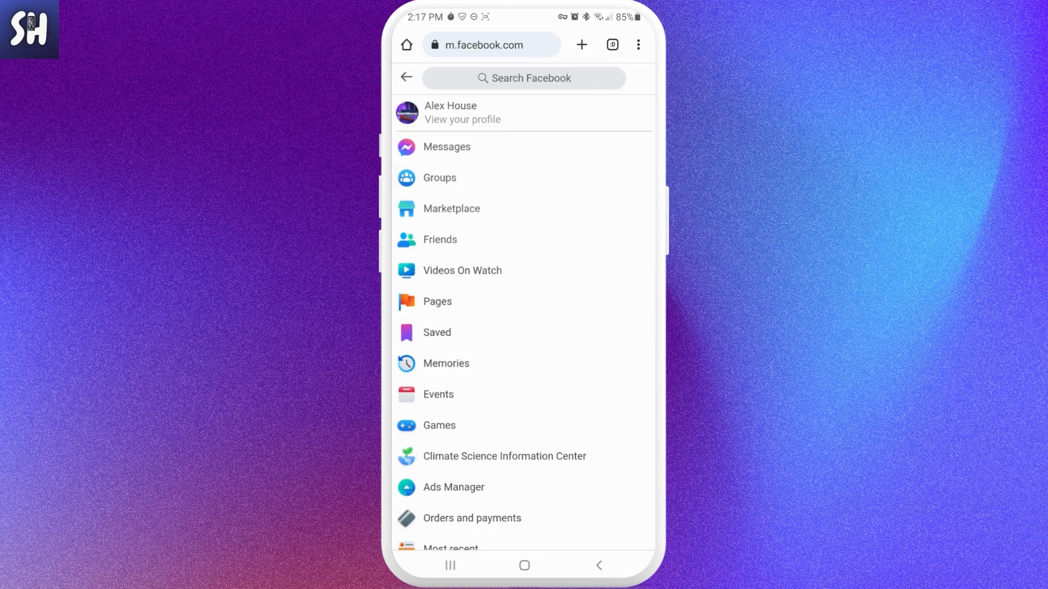
{"action": "left_click", "coordinate": [406, 77]}
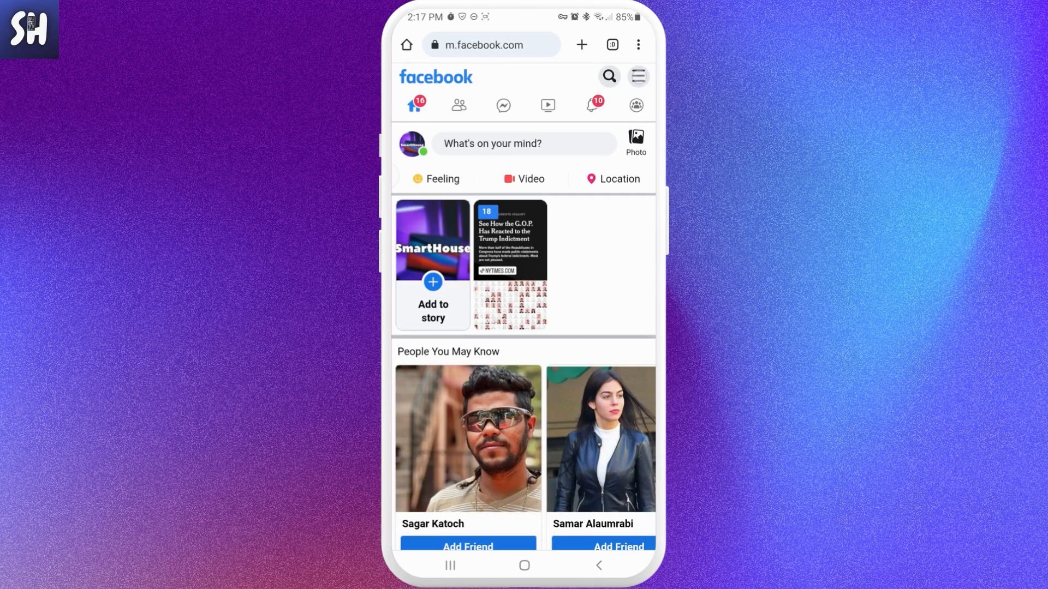
{"action": "left_click", "coordinate": [637, 76]}
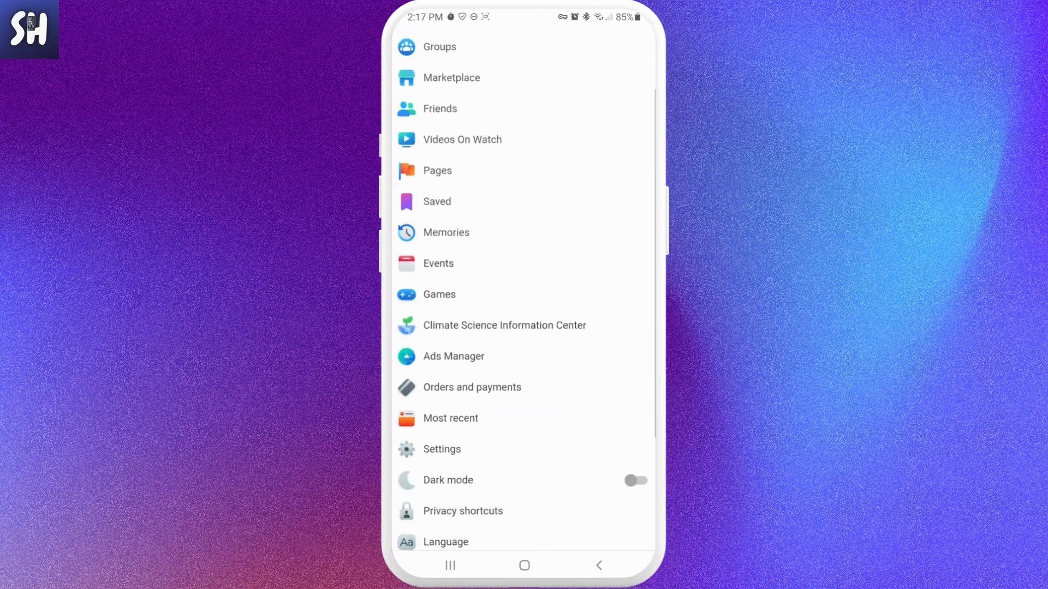
{"action": "scroll", "scroll_direction": "down", "scroll_amount": 3}
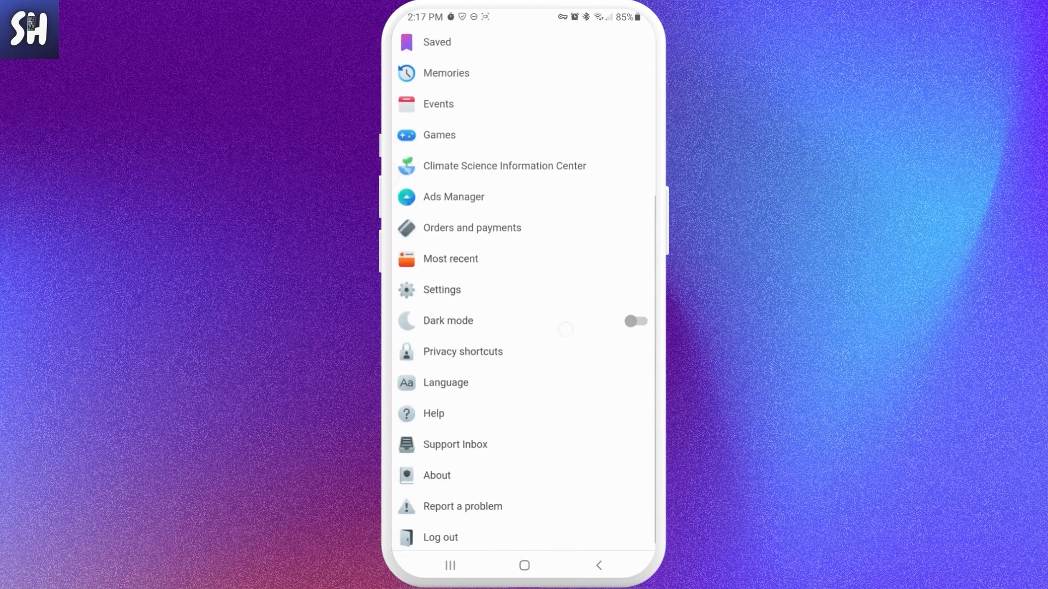
Step: Go through Settings to Your information and choose Download your information
{"action": "left_click", "coordinate": [441, 289]}
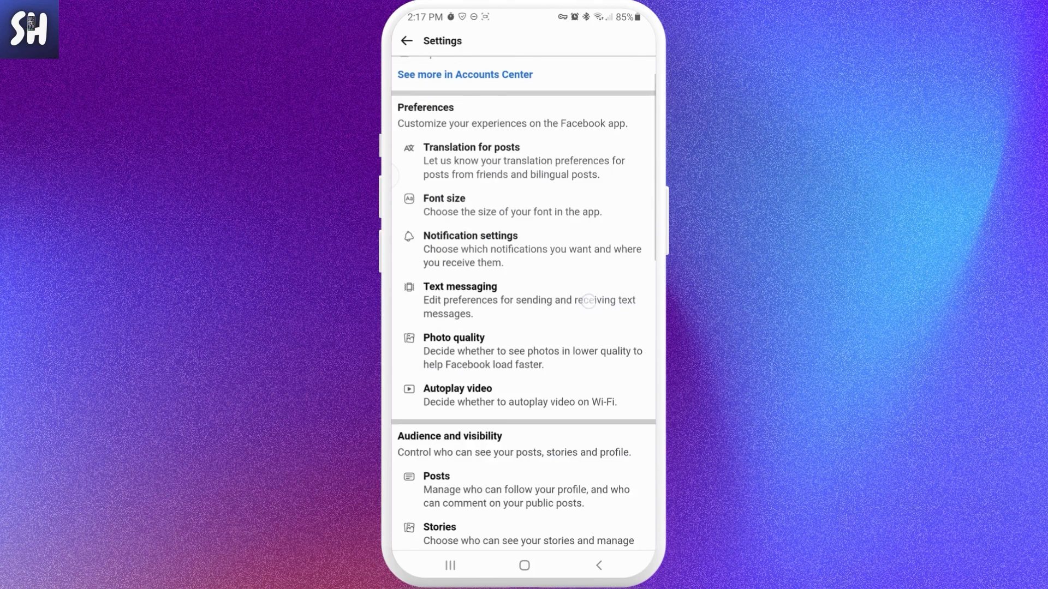
{"action": "scroll", "scroll_direction": "down", "scroll_amount": 3}
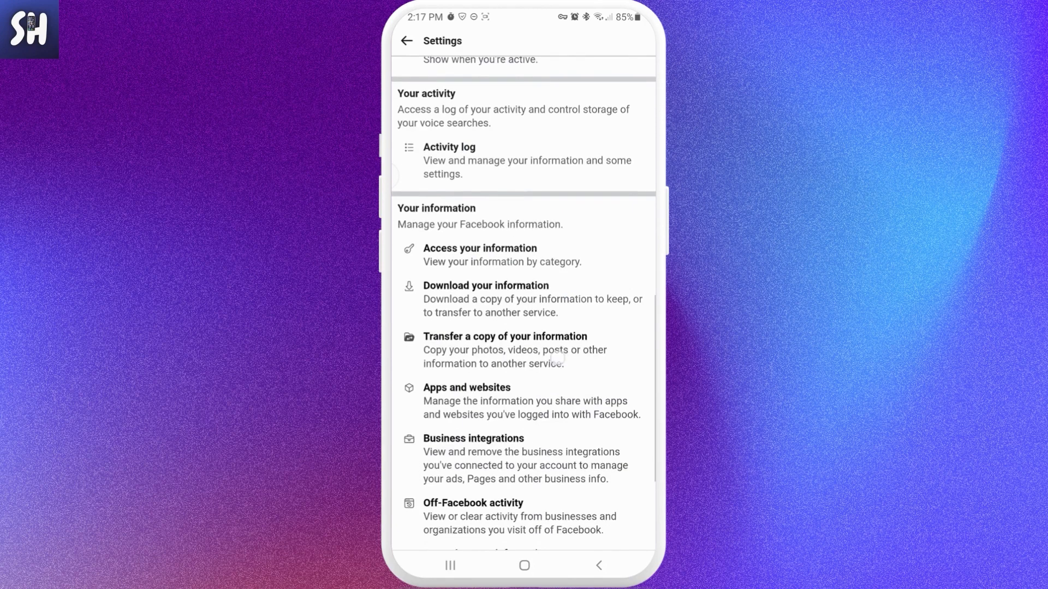
{"action": "scroll", "scroll_direction": "down", "scroll_amount": 3}
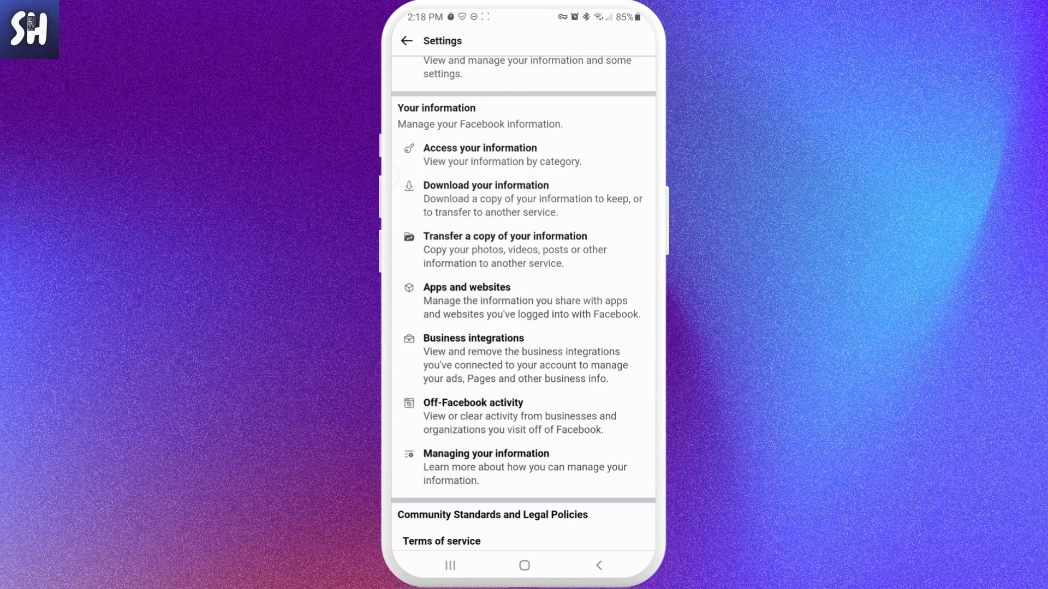
{"action": "left_click", "coordinate": [485, 185]}
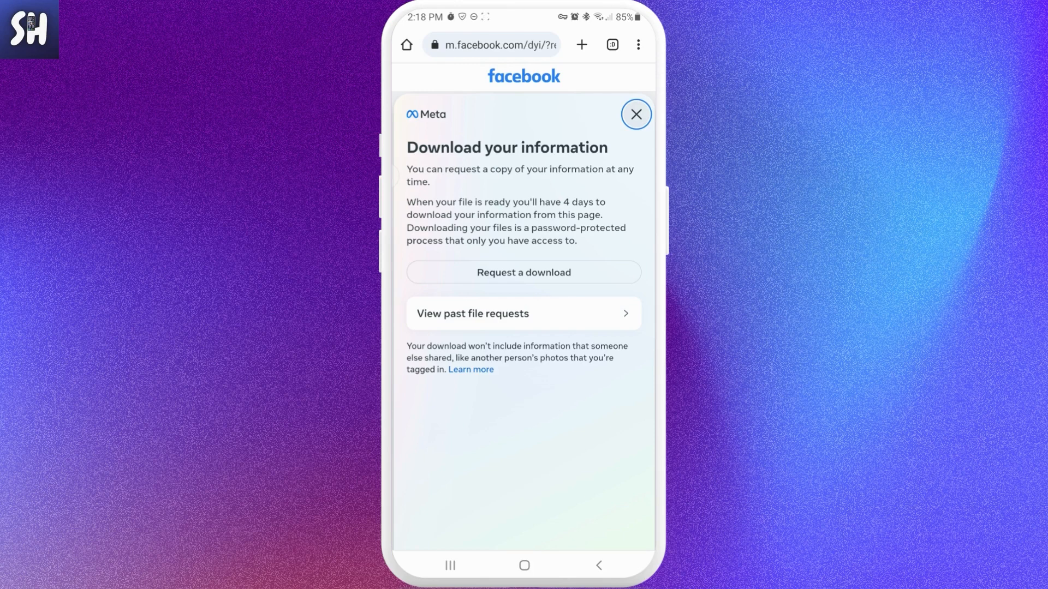
Step: Request a download to reach the Select information step
{"action": "left_click", "coordinate": [524, 272]}
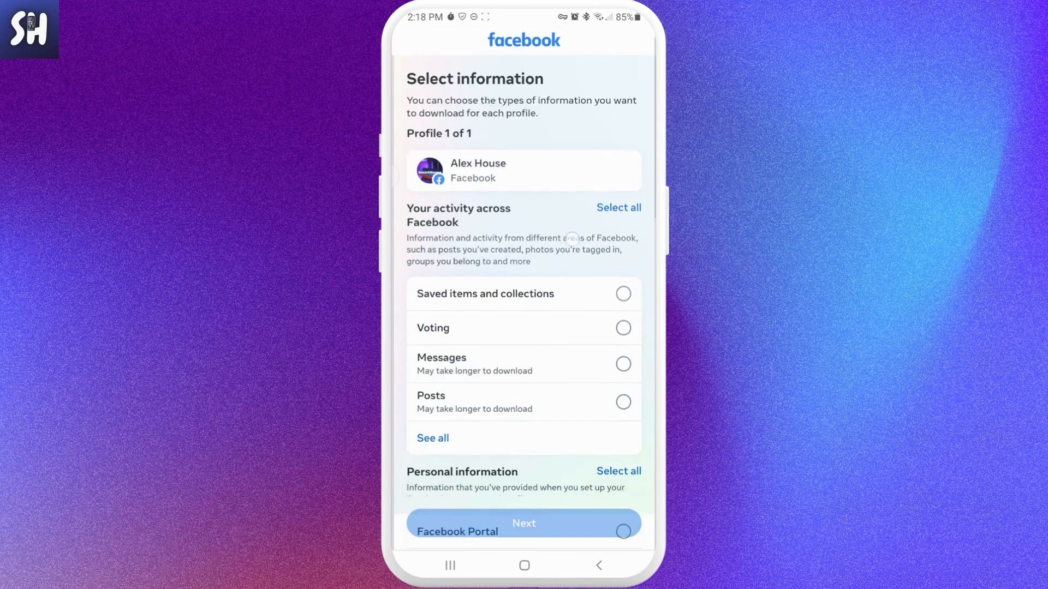
Step: Show all data categories, tick the desired ones, and continue to file options
{"action": "scroll", "scroll_direction": "up", "scroll_amount": 3}
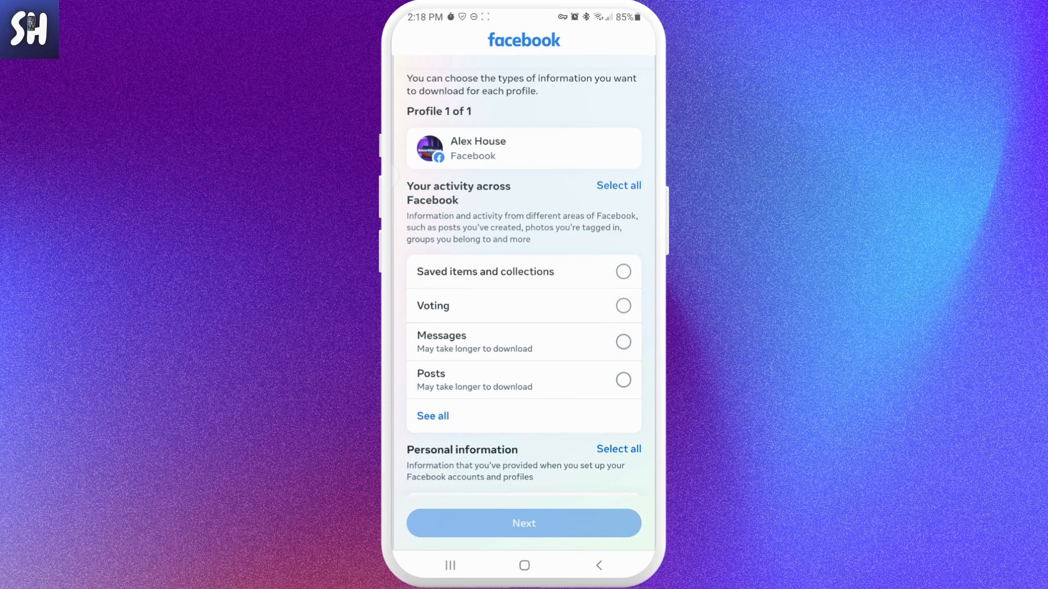
{"action": "left_click", "coordinate": [432, 416]}
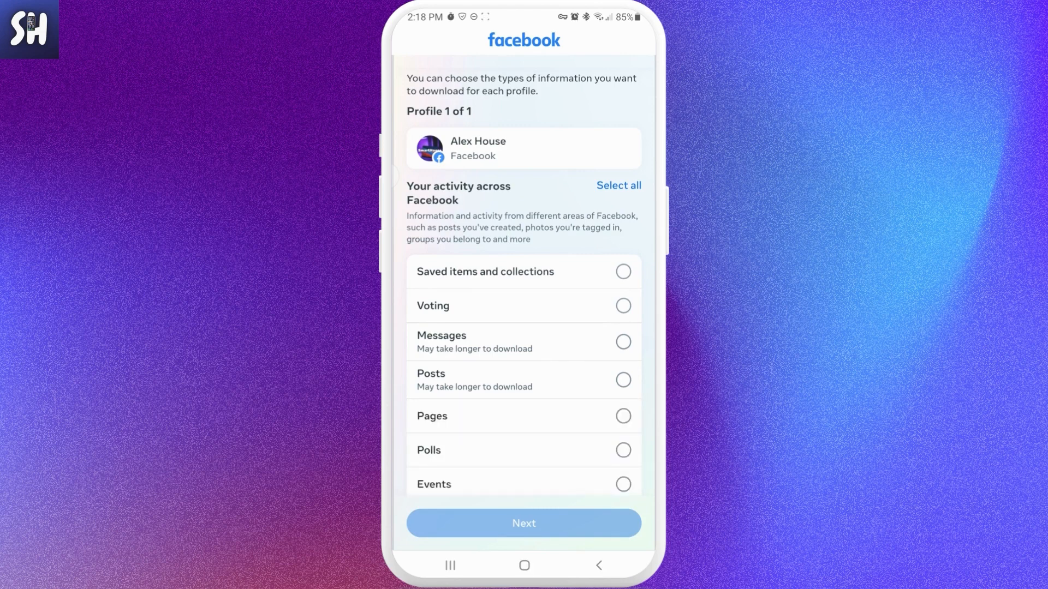
{"action": "scroll", "scroll_direction": "up", "scroll_amount": 3}
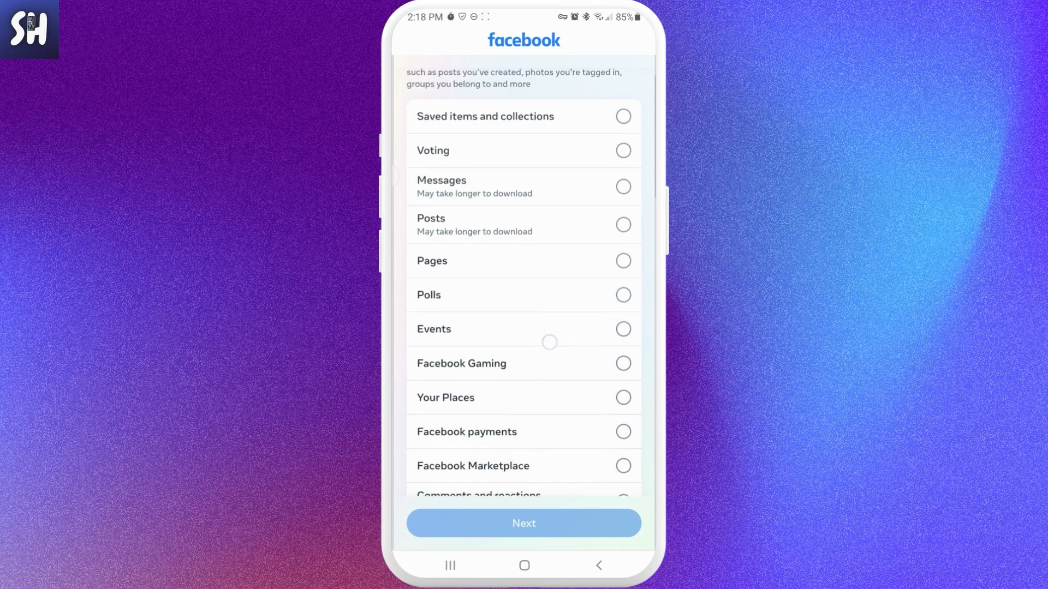
{"action": "scroll", "scroll_direction": "down", "scroll_amount": 3}
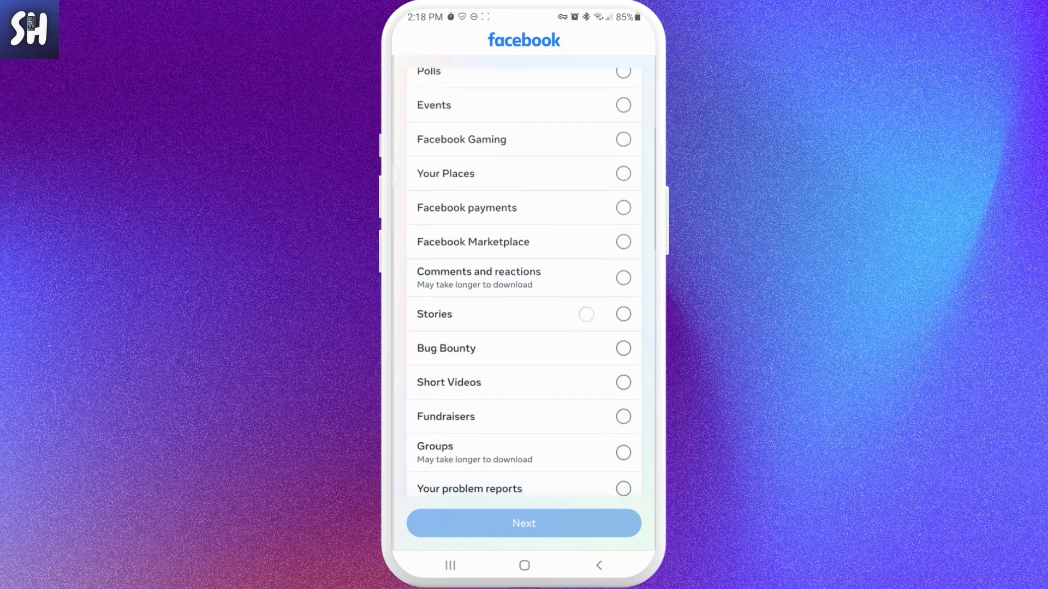
{"action": "scroll", "scroll_direction": "down", "scroll_amount": 3}
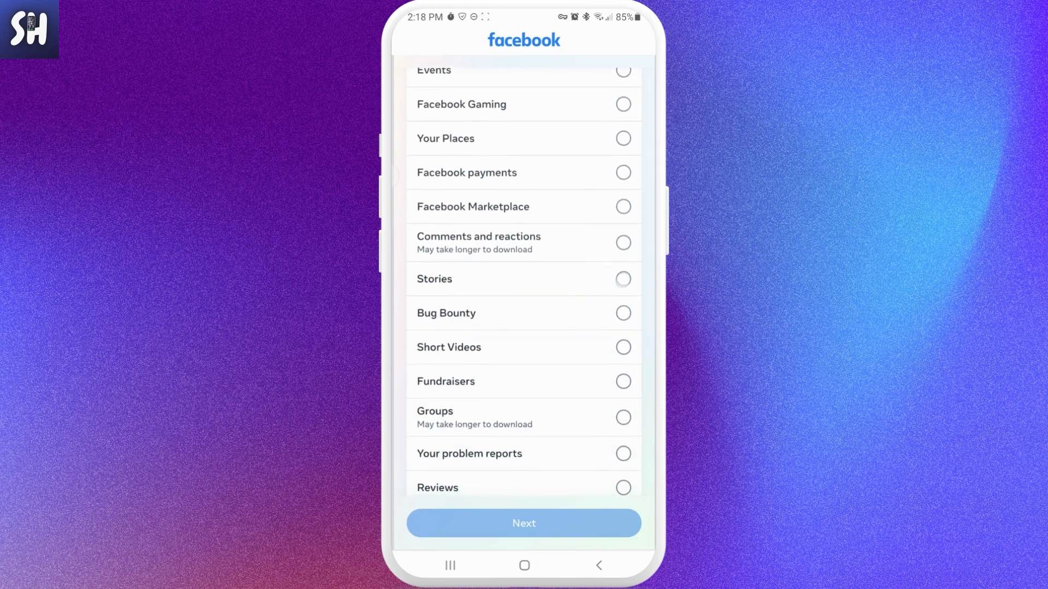
{"action": "scroll", "scroll_direction": "down", "scroll_amount": 3}
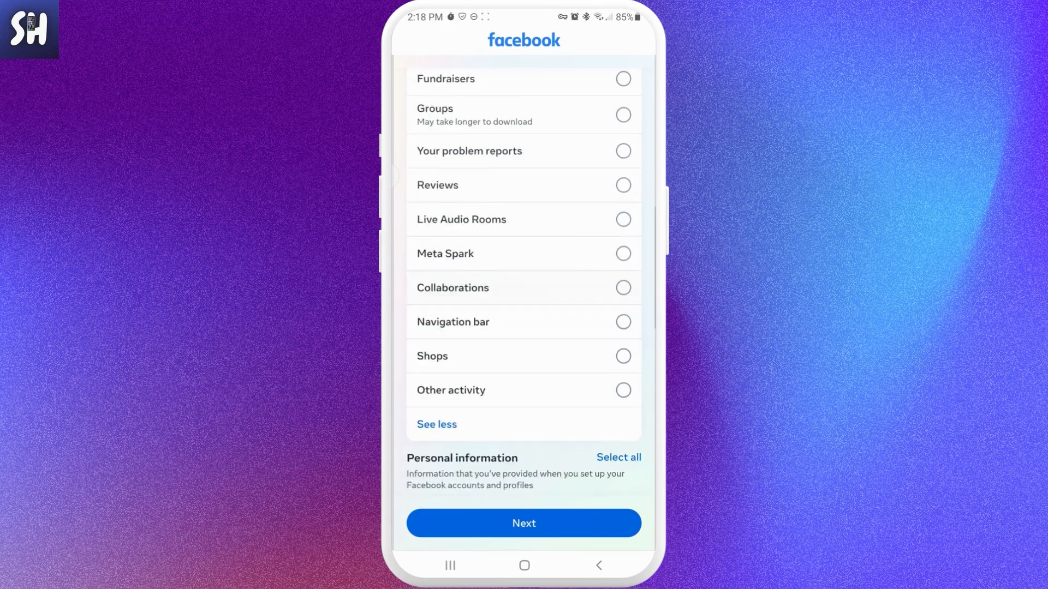
{"action": "scroll", "scroll_direction": "down", "scroll_amount": 3}
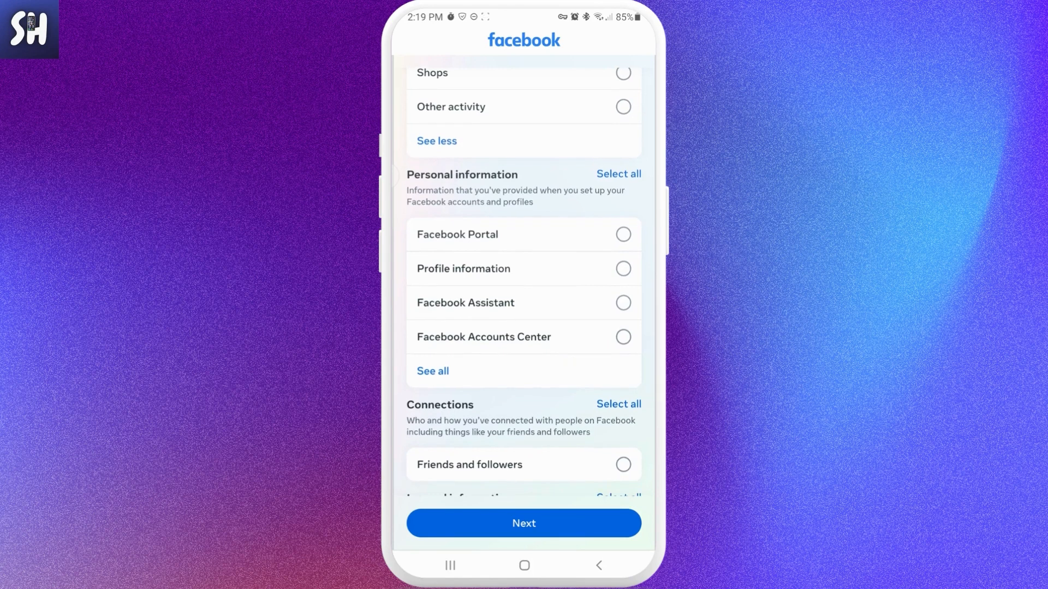
{"action": "scroll", "scroll_direction": "down", "scroll_amount": 3}
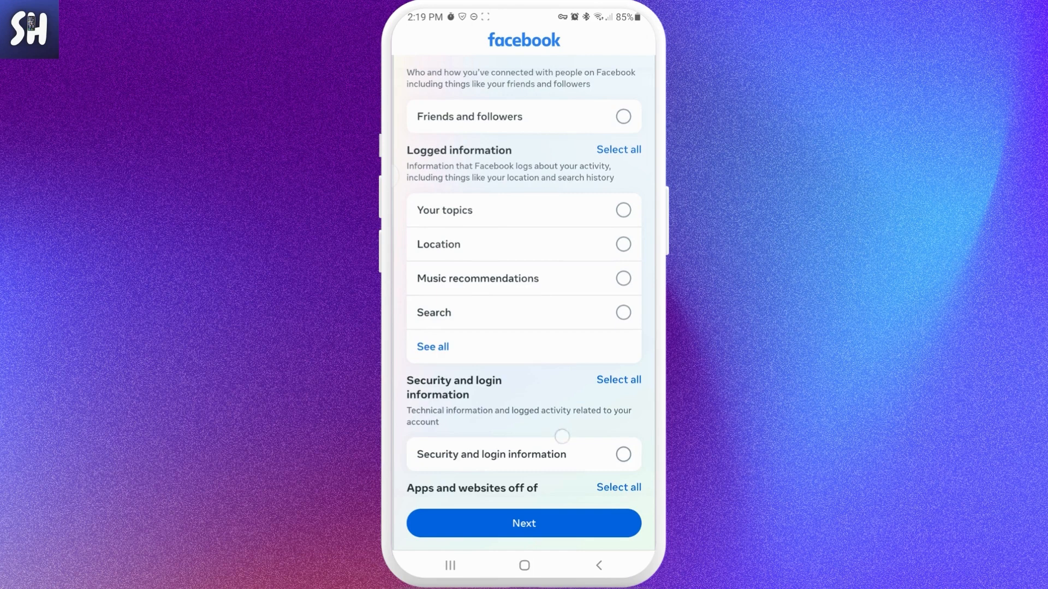
{"action": "scroll", "scroll_direction": "down", "scroll_amount": 3}
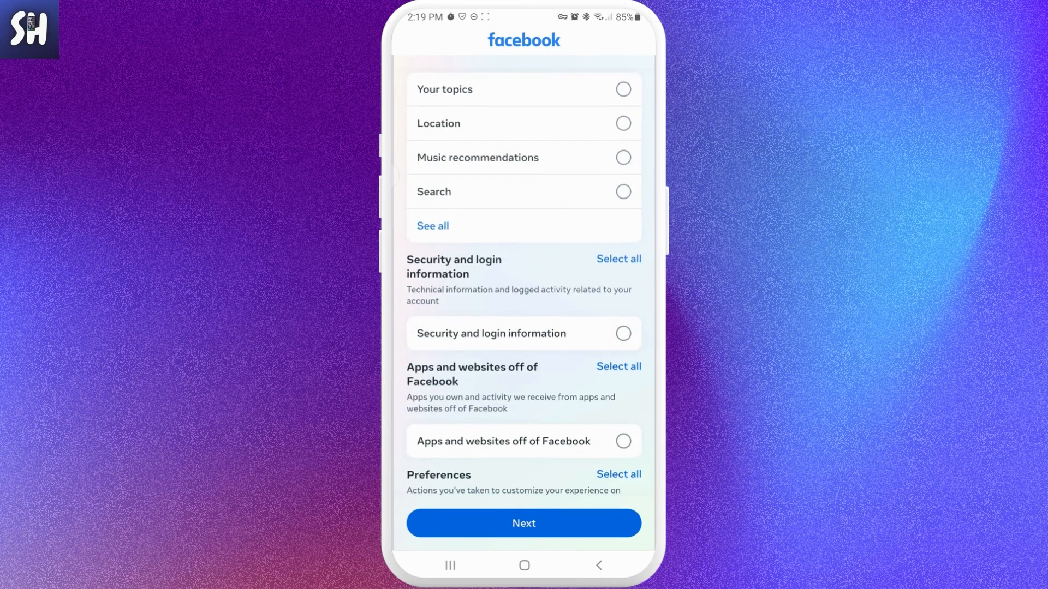
{"action": "left_click", "coordinate": [523, 523]}
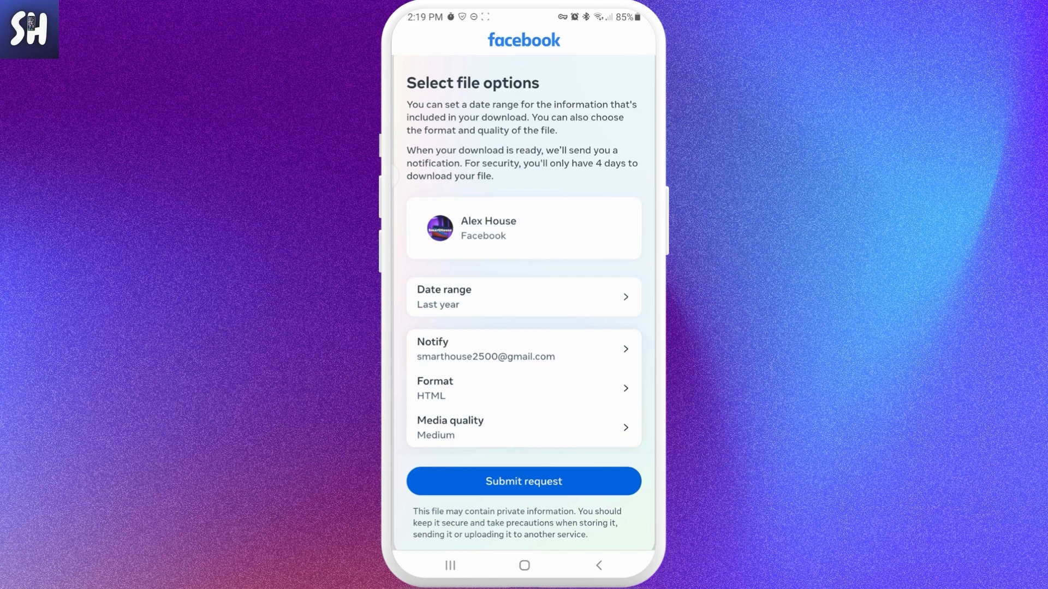
Step: Save High as the download's media quality, keeping Last year range and HTML format
{"action": "left_click", "coordinate": [523, 296]}
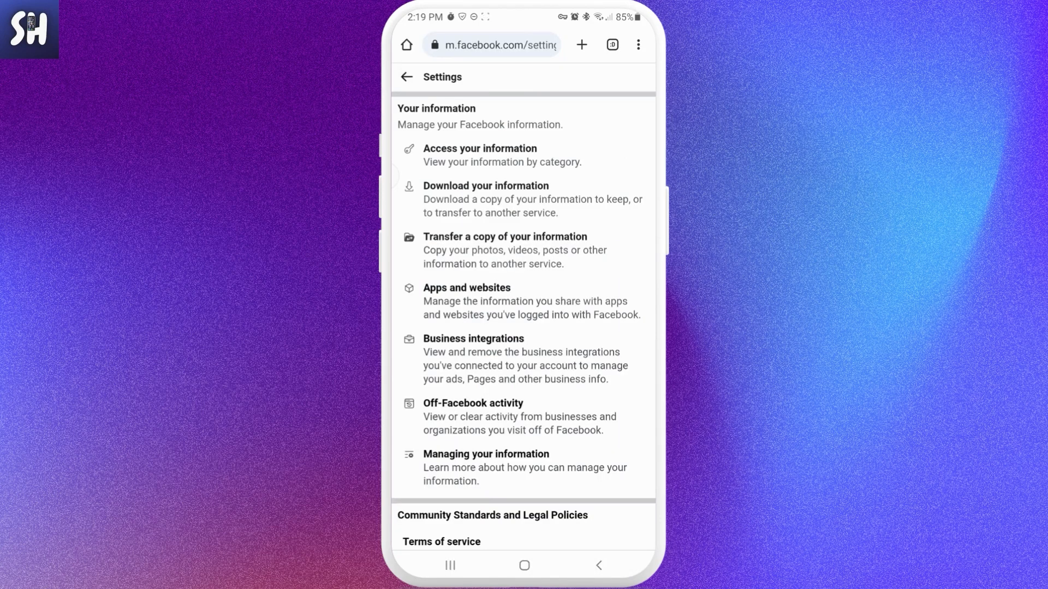
{"action": "left_click", "coordinate": [485, 192]}
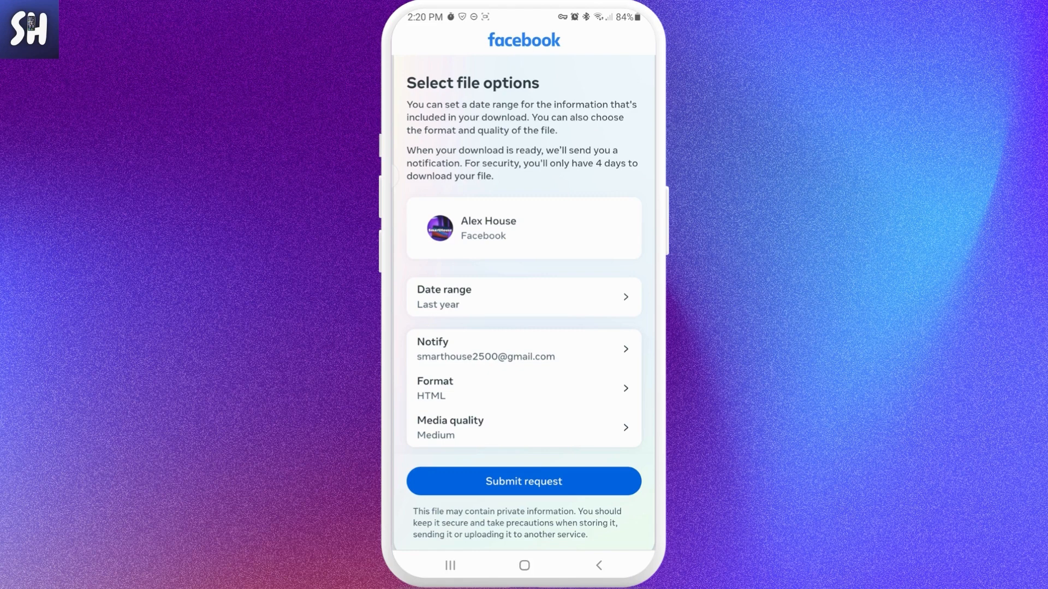
{"action": "left_click", "coordinate": [523, 426]}
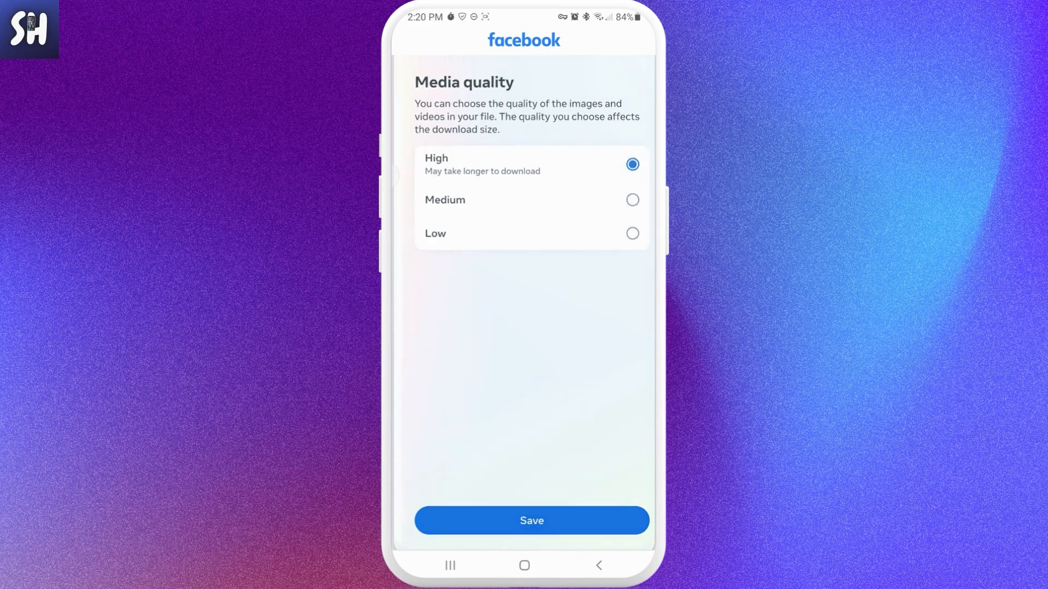
{"action": "left_click", "coordinate": [531, 521]}
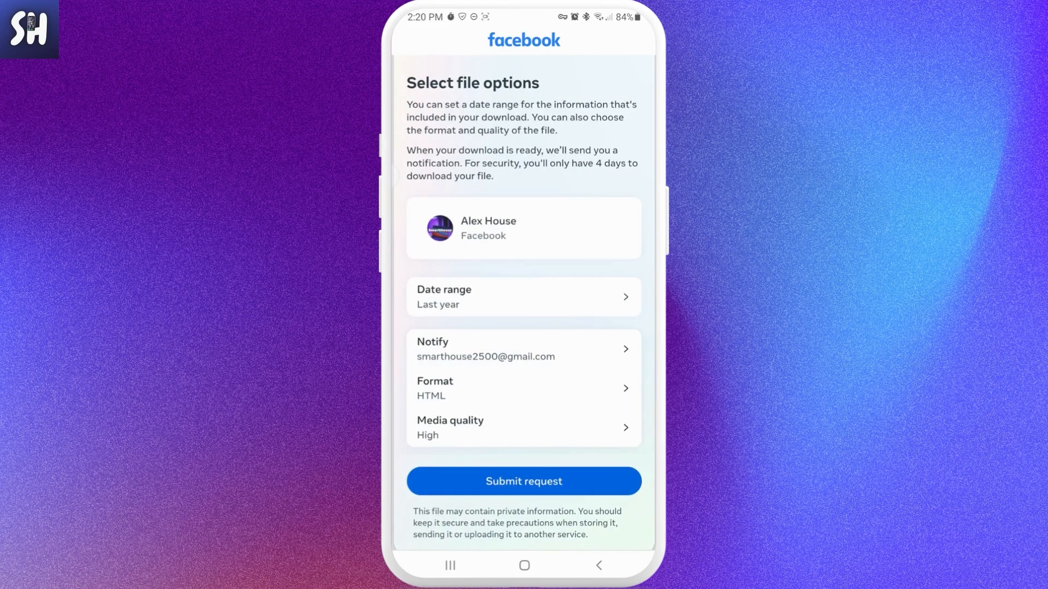